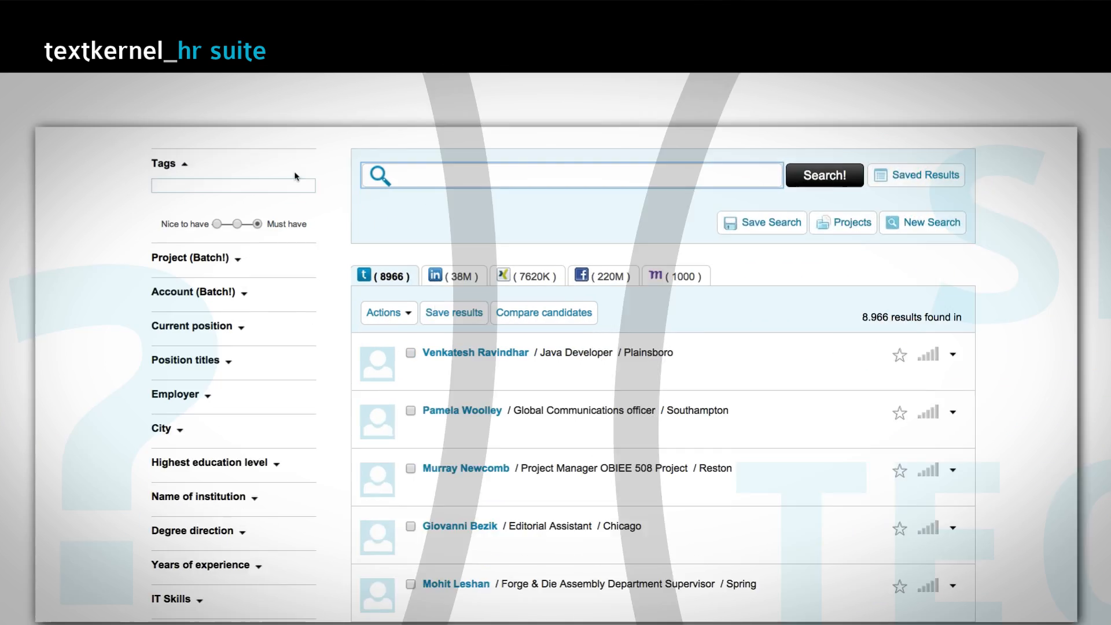
Search candidates by current position 'hr manager' and show that term's synonyms and related terms.
text(hr manager)
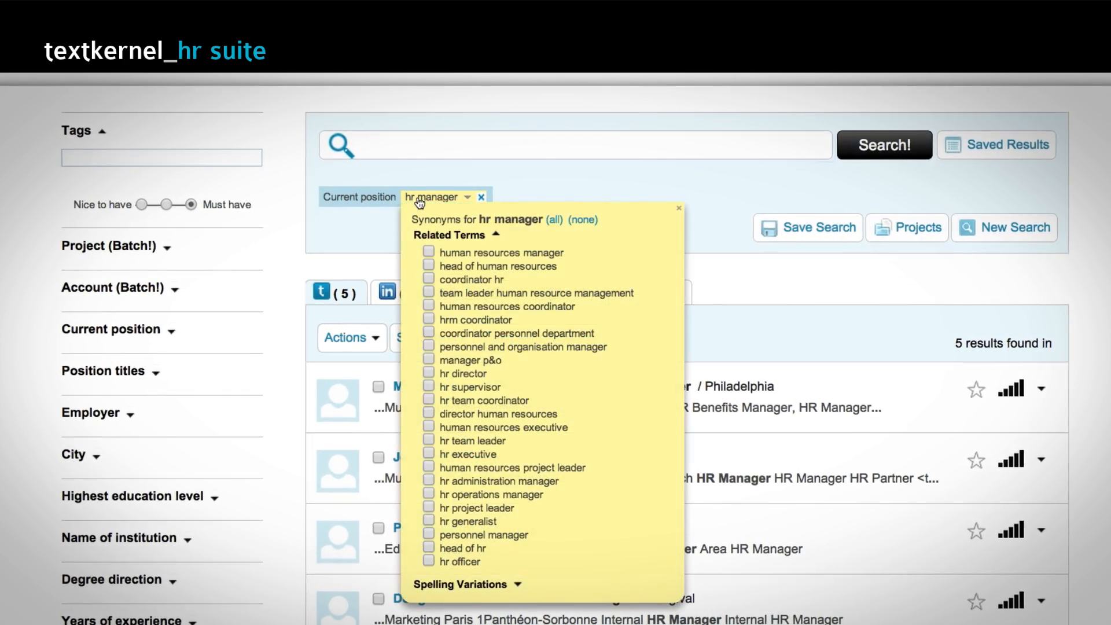
click(554, 216)
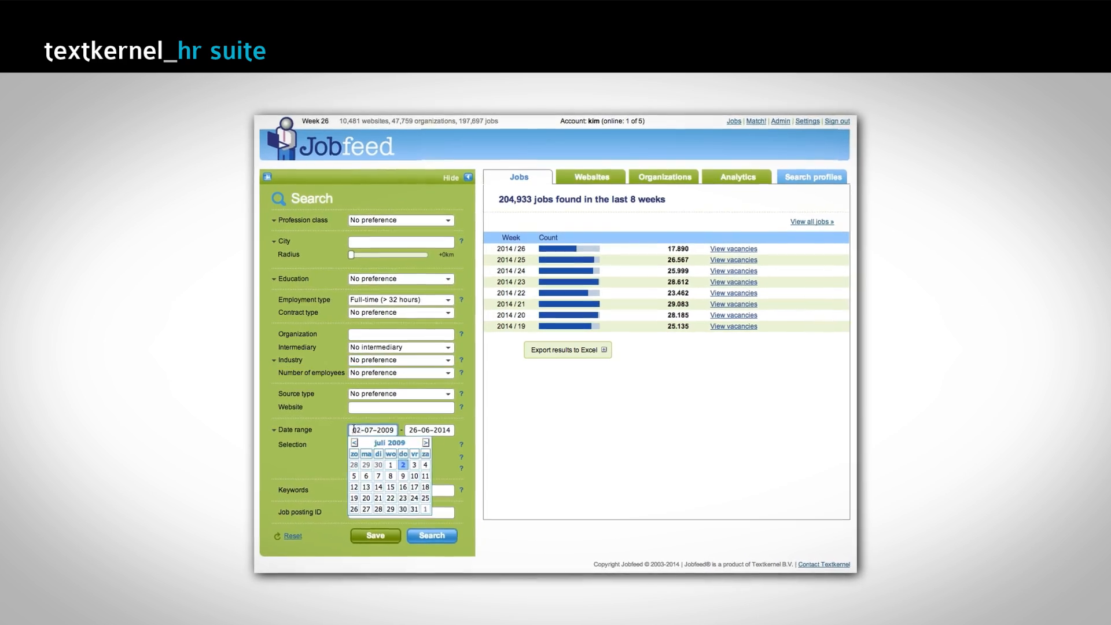
Set the date range and save the regional monthly full-time job count report under a new name.
click(738, 176)
text(Fullti)
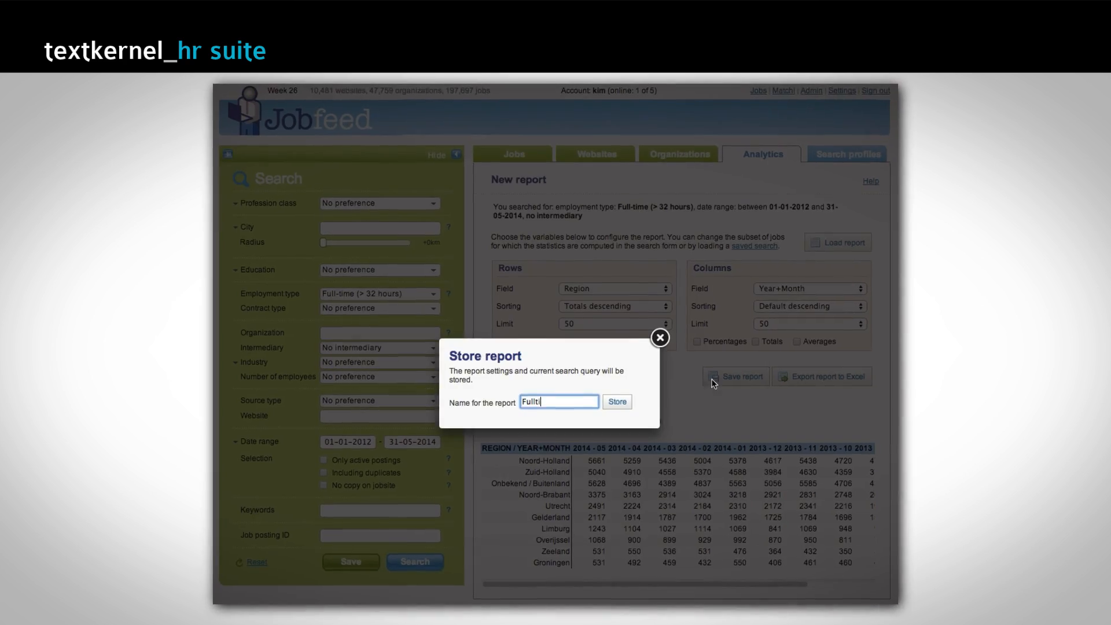
click(615, 402)
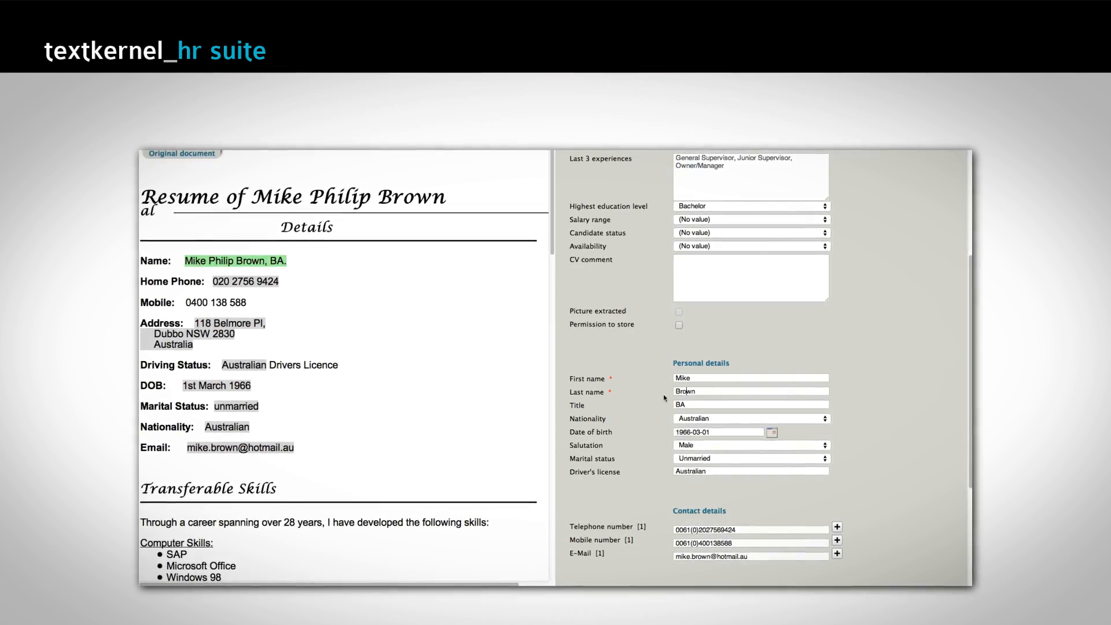
Show the resume's parsed education history entries beside the original document.
click(673, 230)
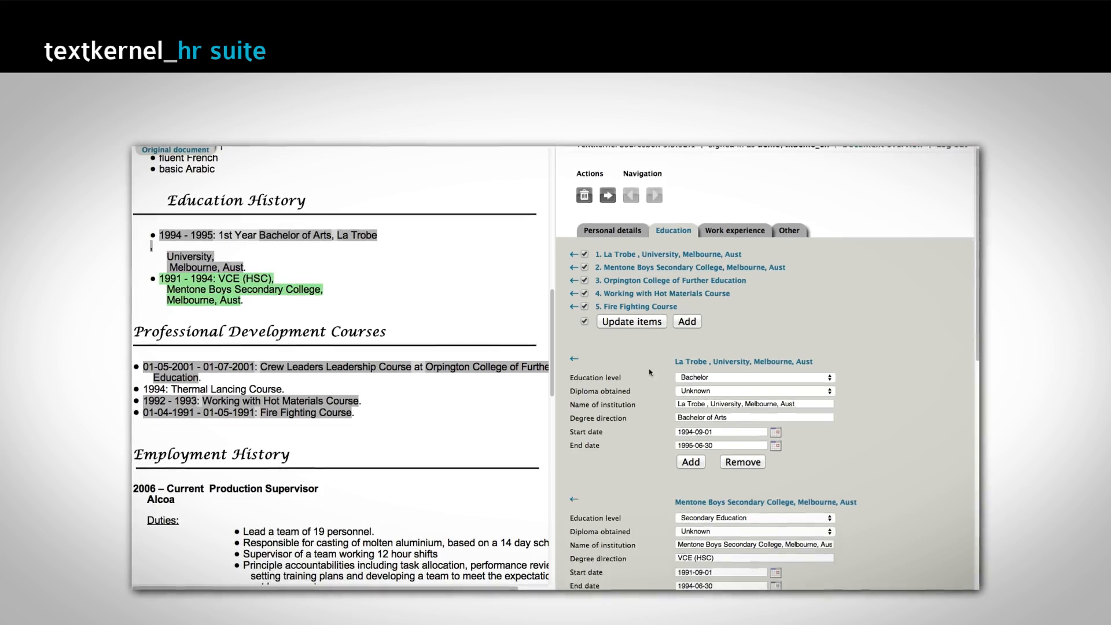